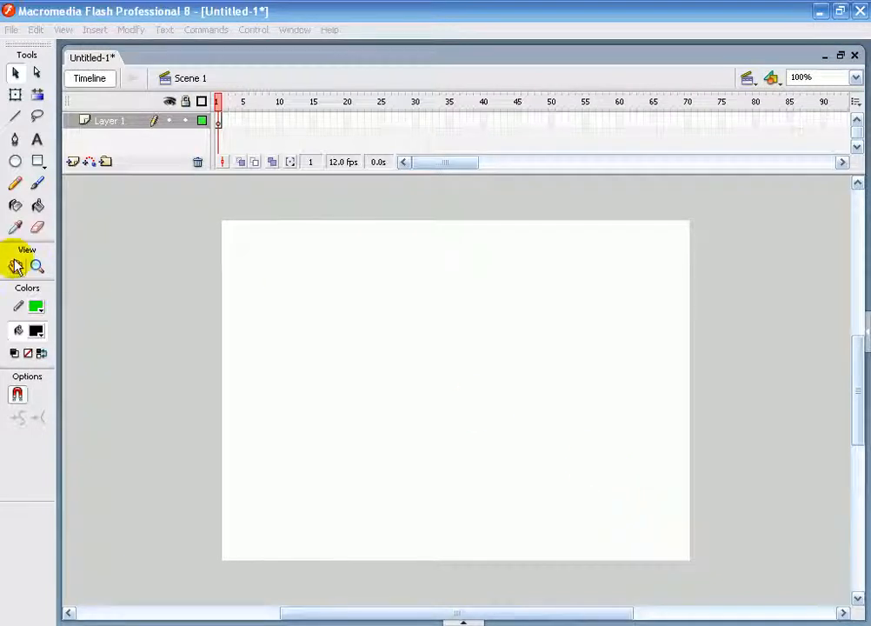
mouse_move(39, 141)
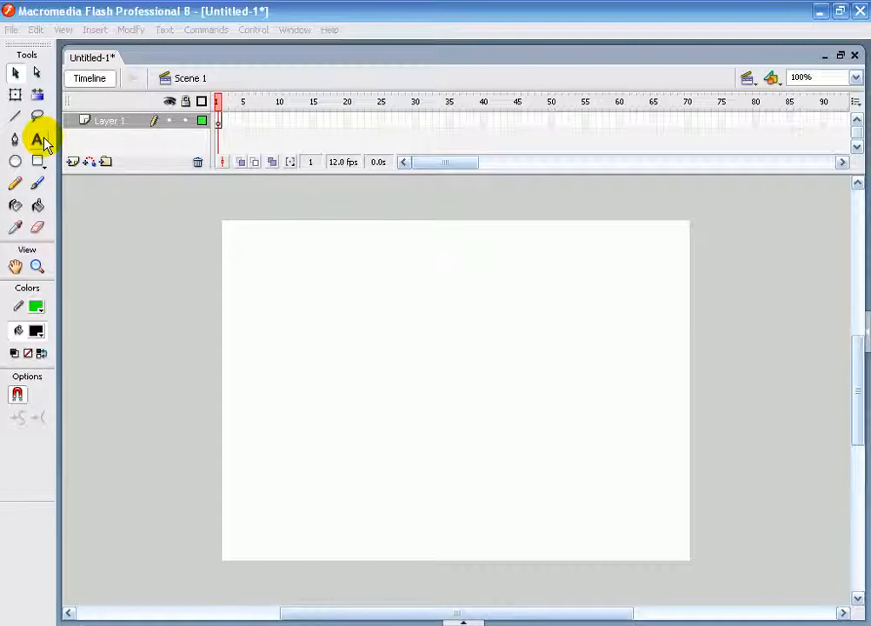
- Place a Dynamic Text field mid-stage bound to the variable 'hit'
left_click(38, 139)
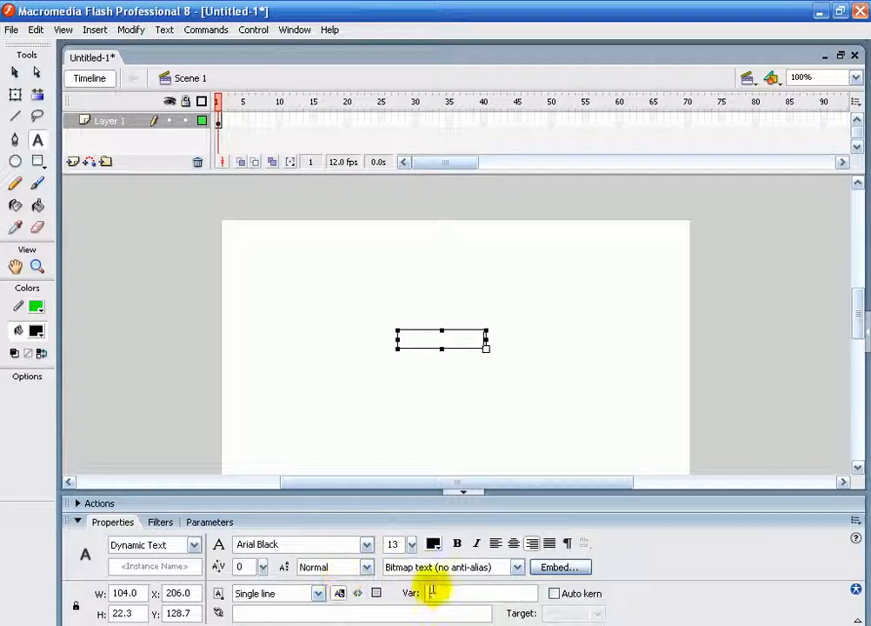
type("hit")
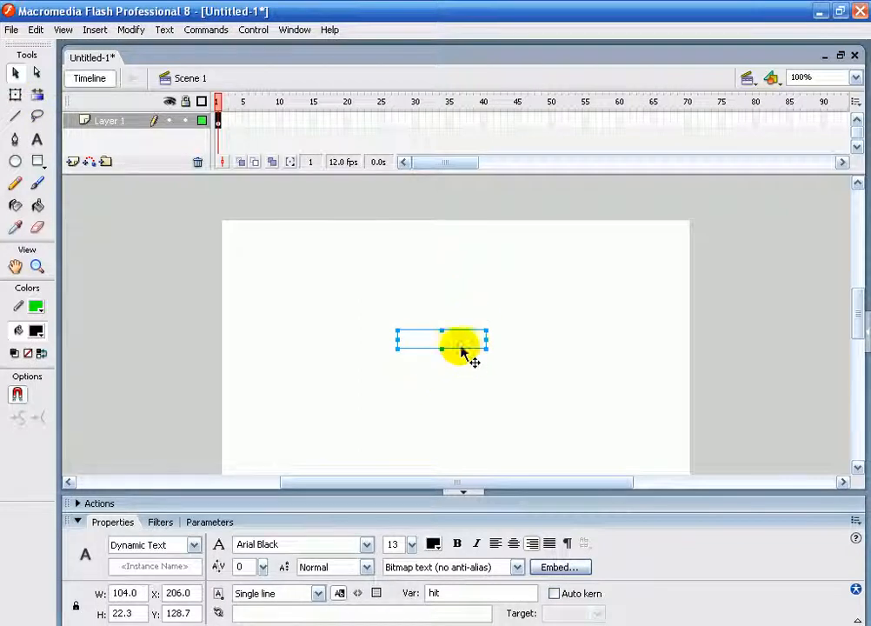
left_click(433, 543)
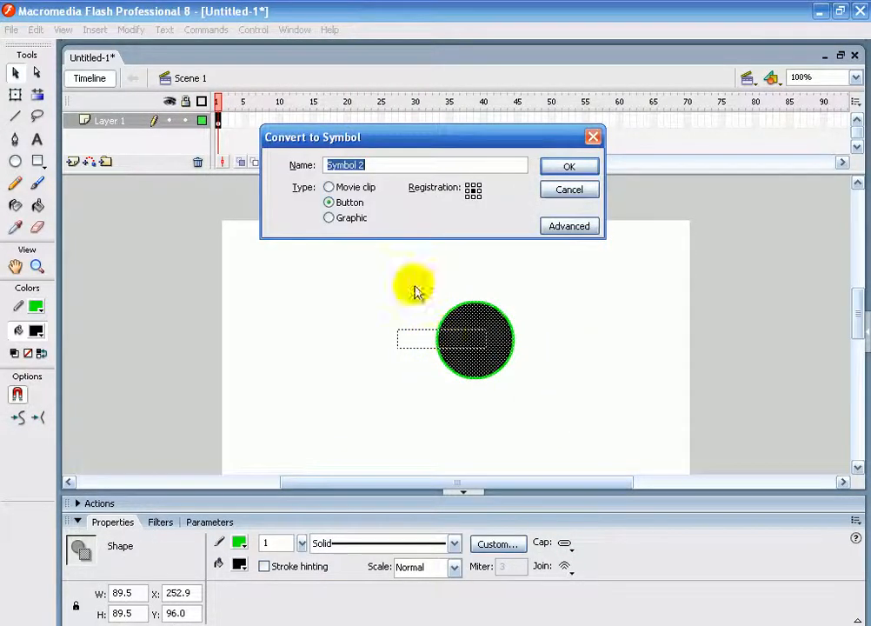
- Convert the black circle to a Button symbol and send it behind the text field
left_click(570, 167)
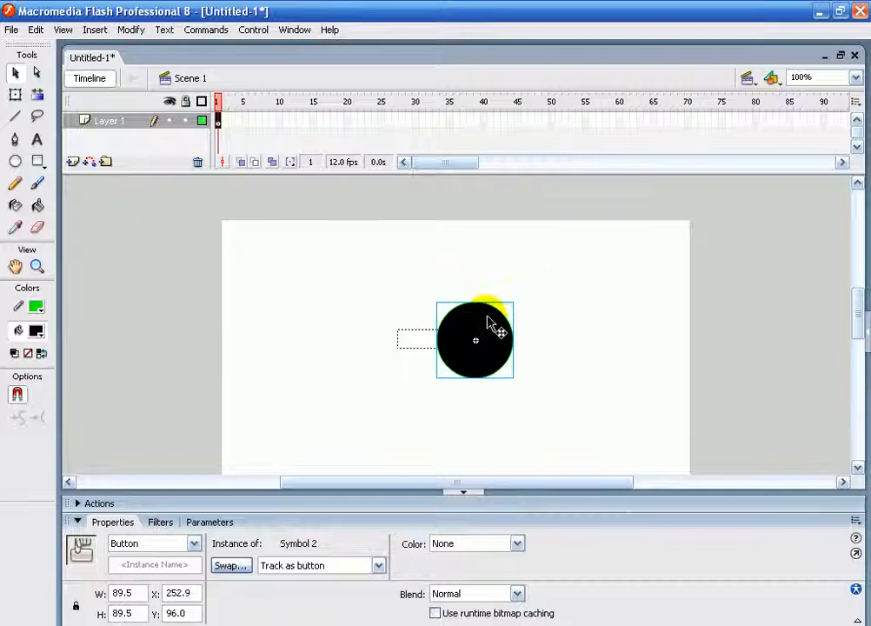
right_click(476, 339)
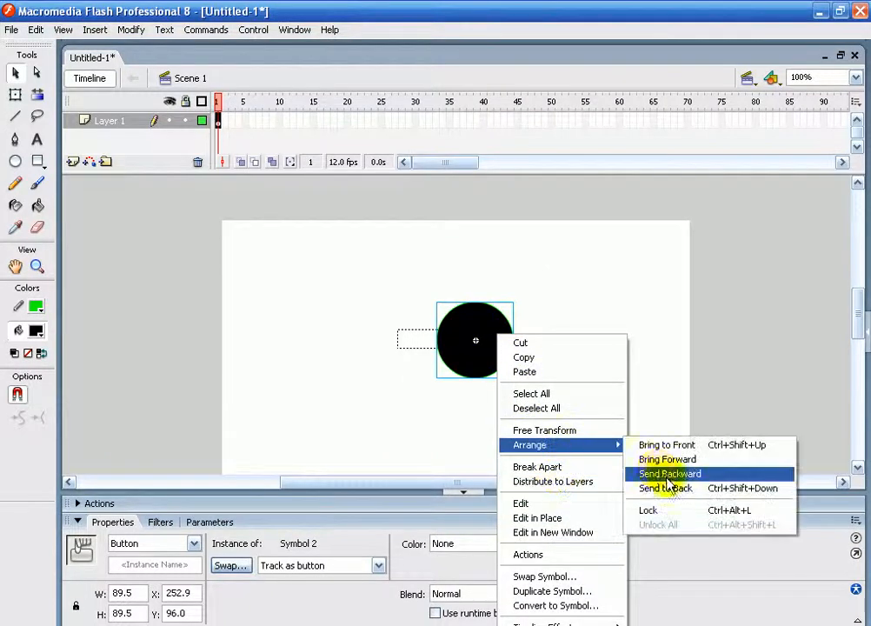
left_click(668, 473)
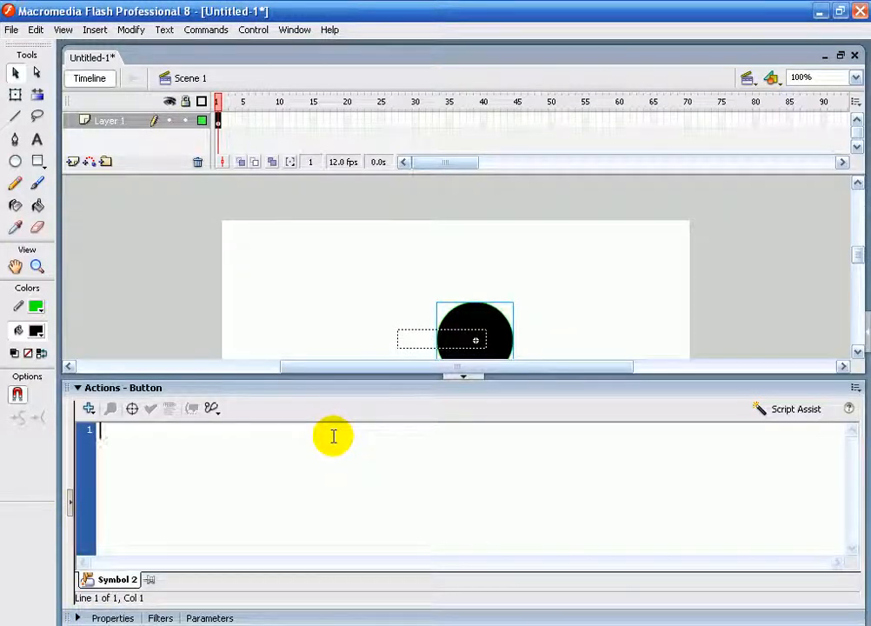
- Write the button script on(press){ _root.hit += 1; } and confirm it has no syntax errors
type("on(press){")
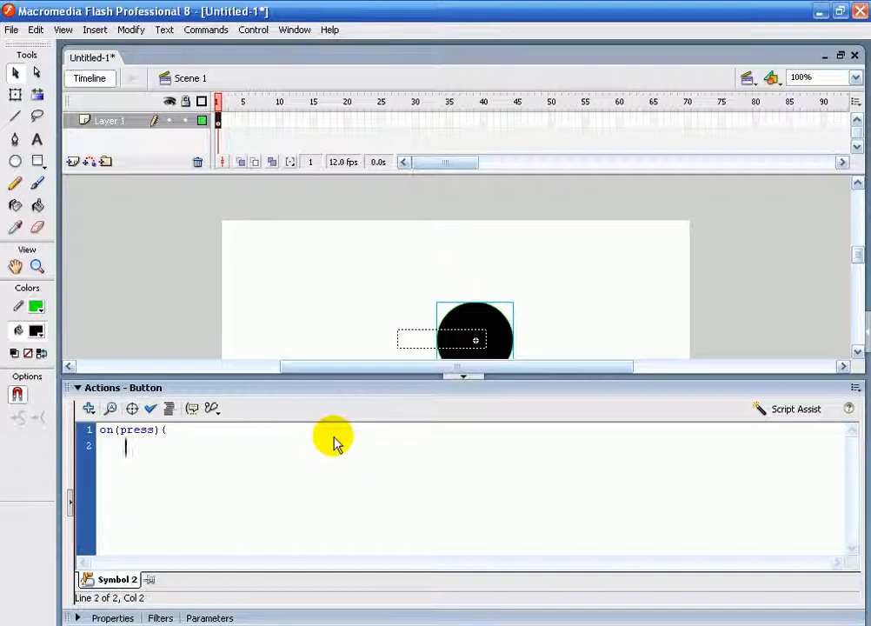
type("_")
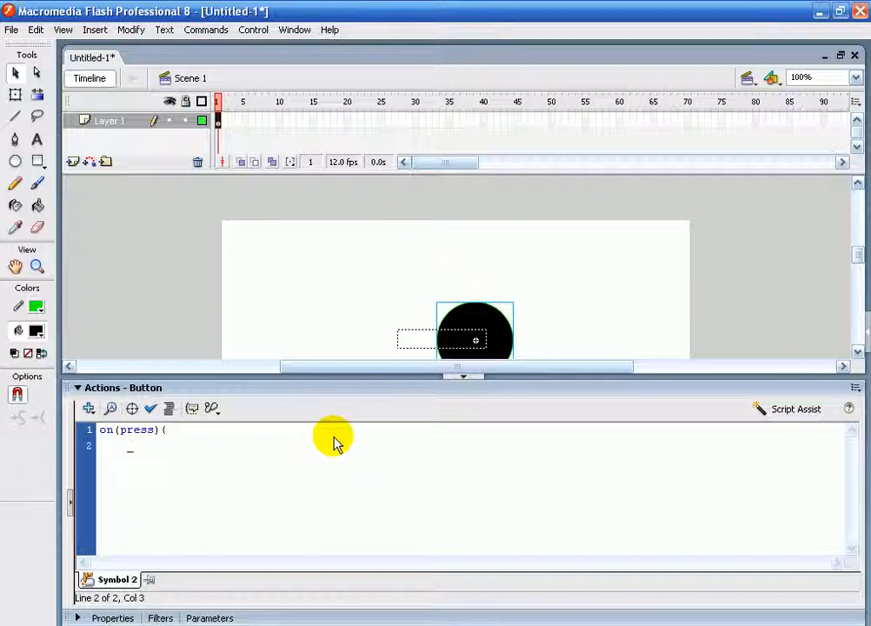
type("_root")
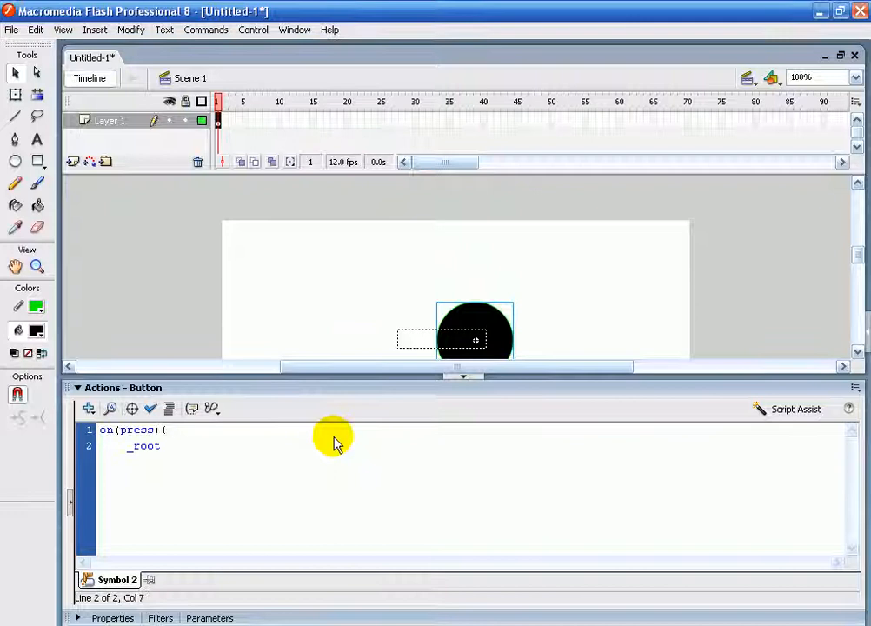
type(".")
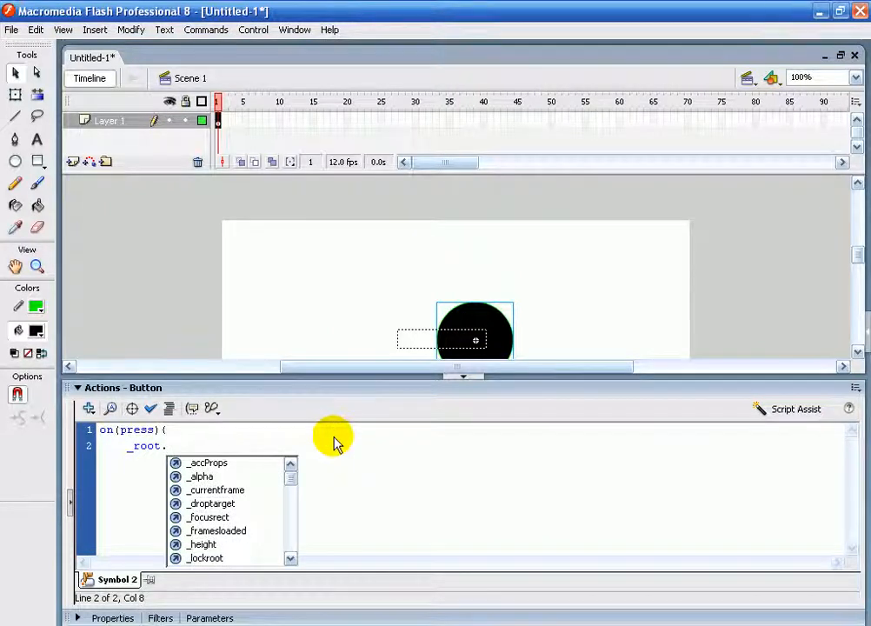
type("hit +")
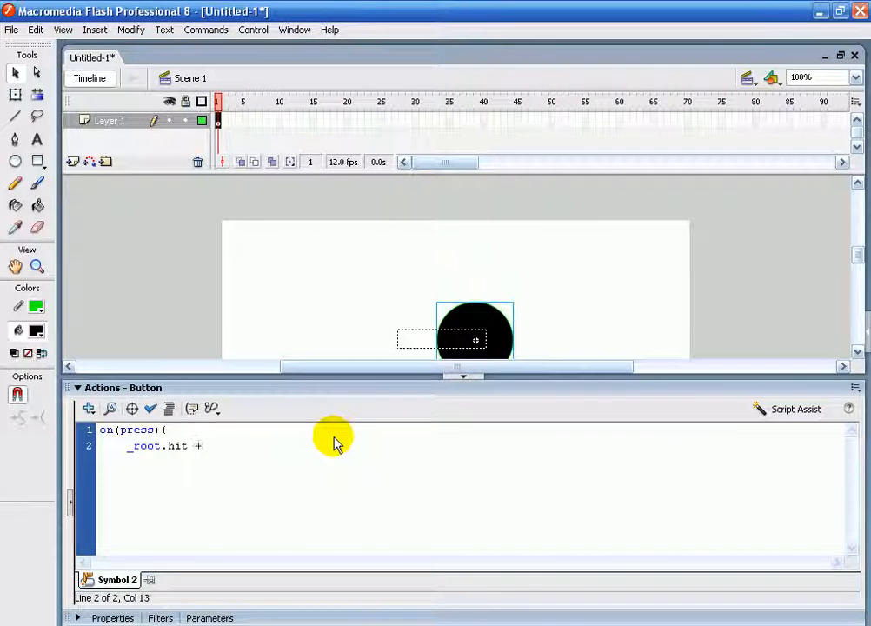
type("=")
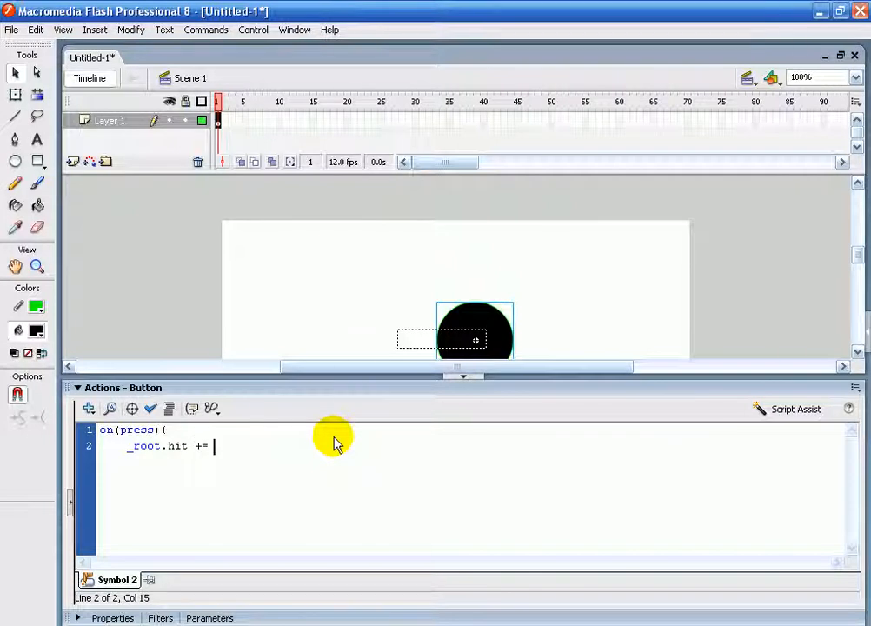
type("1;")
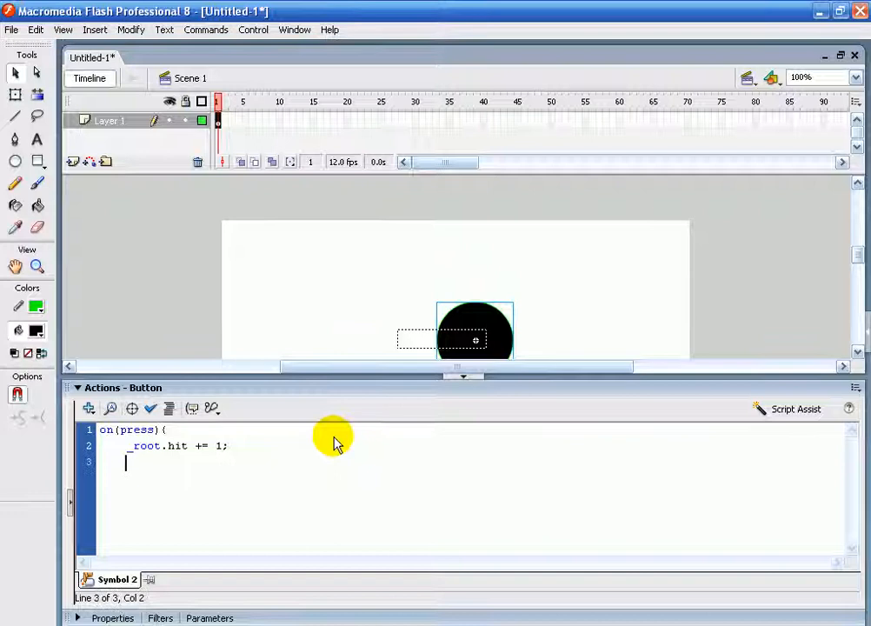
left_click(150, 408)
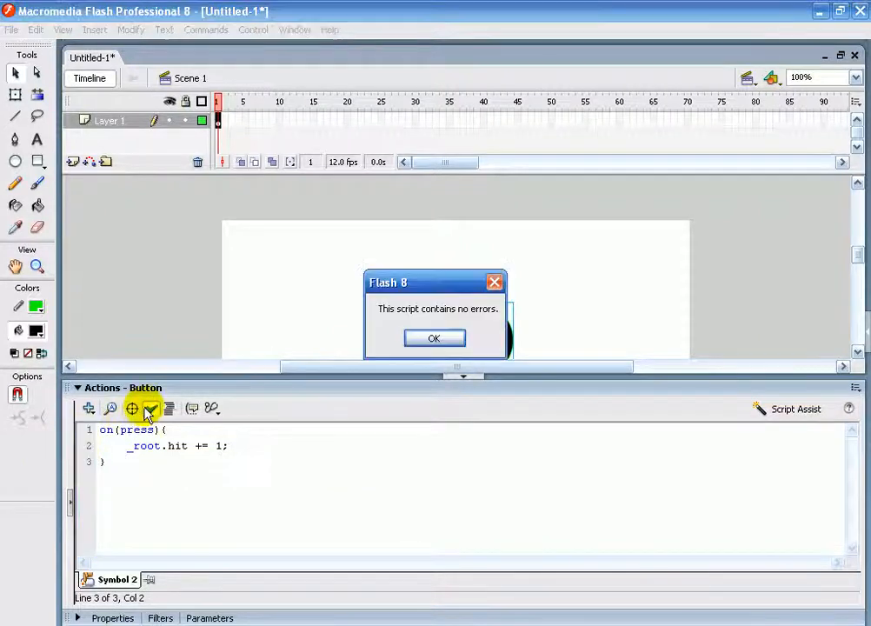
left_click(434, 337)
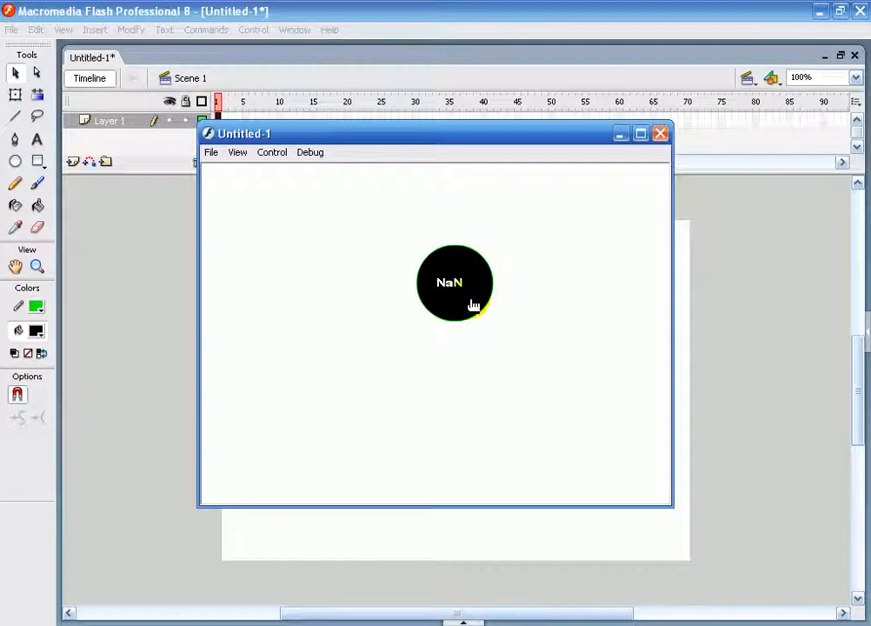
- Add a frame 1 script initializing hit = 1 so the counter starts as a number
left_click(657, 132)
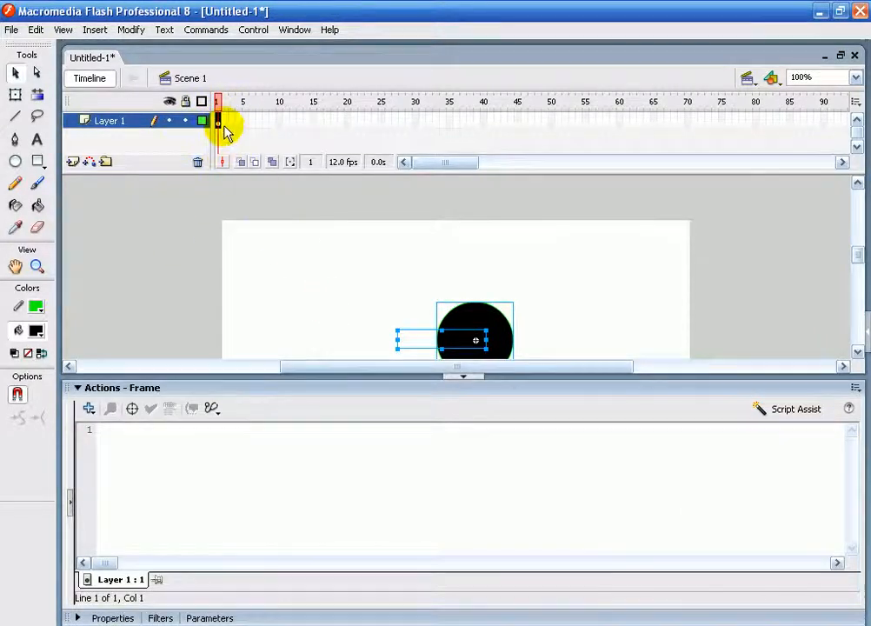
type("hgit")
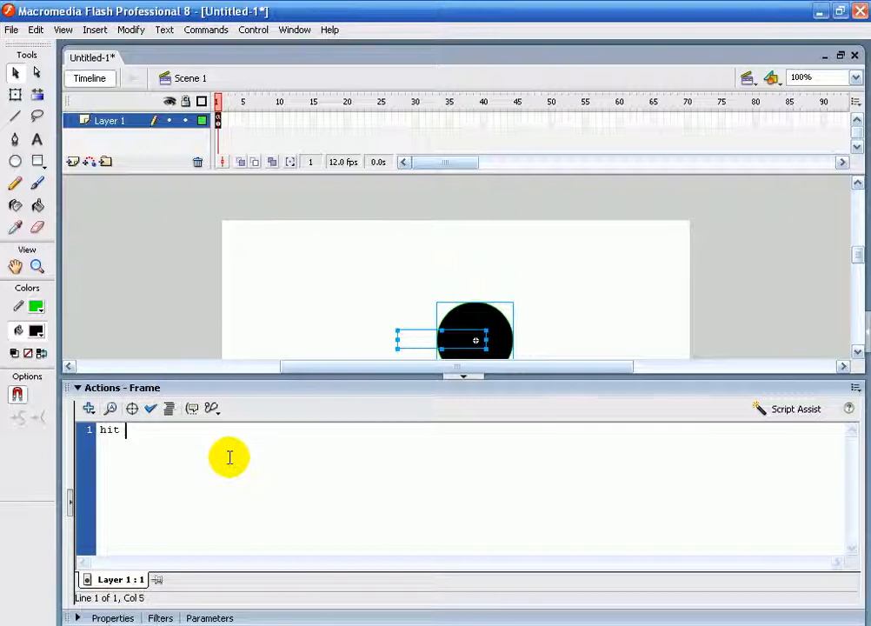
type("= 1")
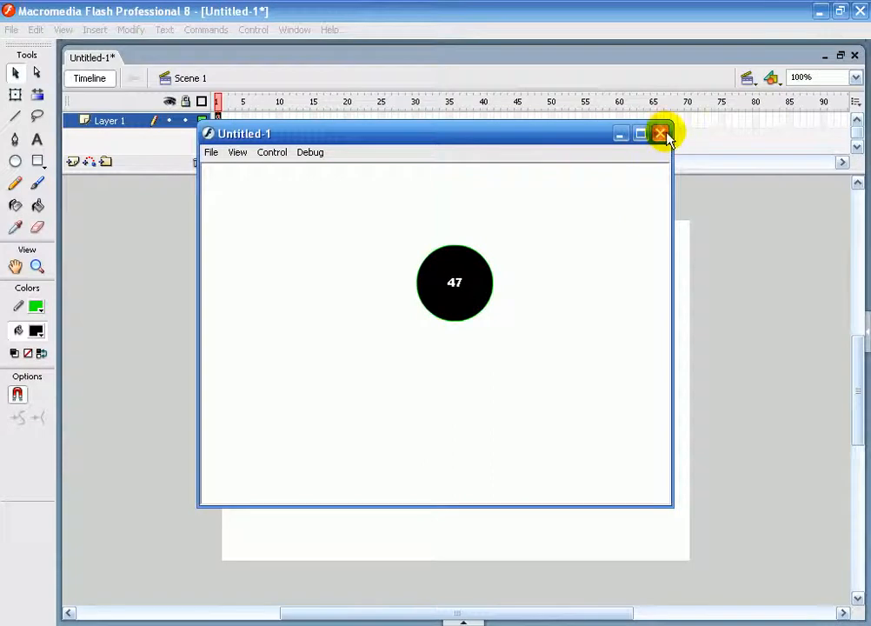
- Move the counter text onto the circle's centre and test the count updating there
left_click(661, 132)
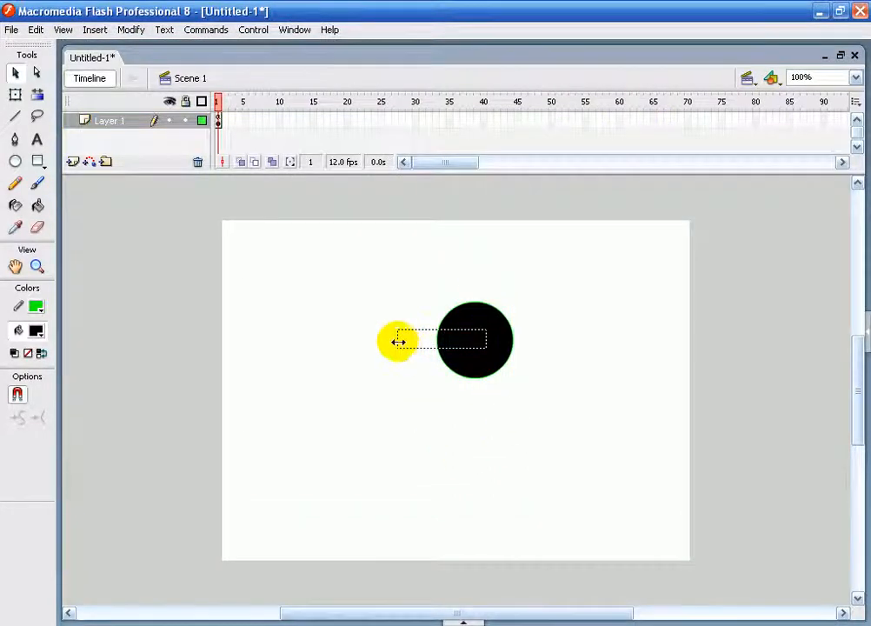
left_click_drag(396, 341, 553, 360)
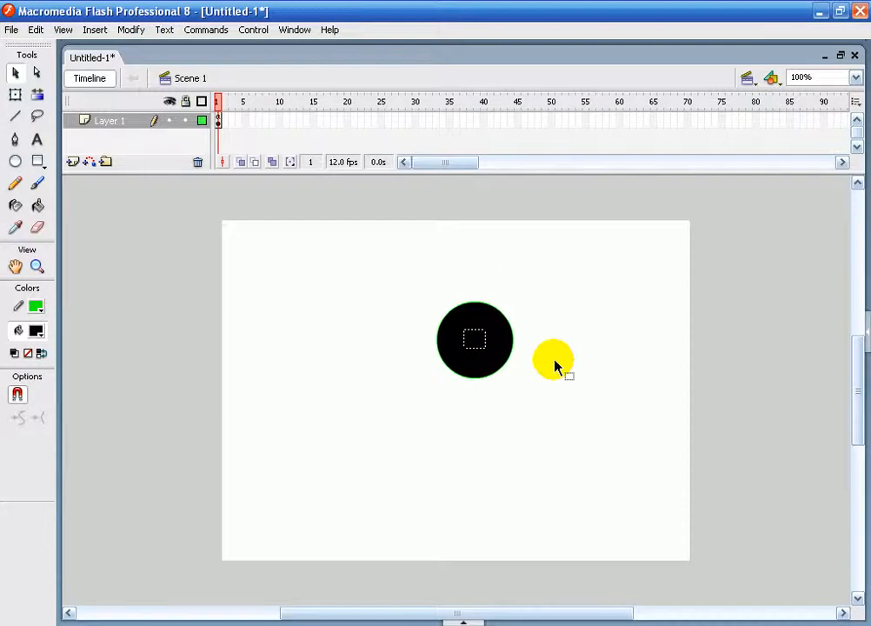
key("Ctrl+Enter")
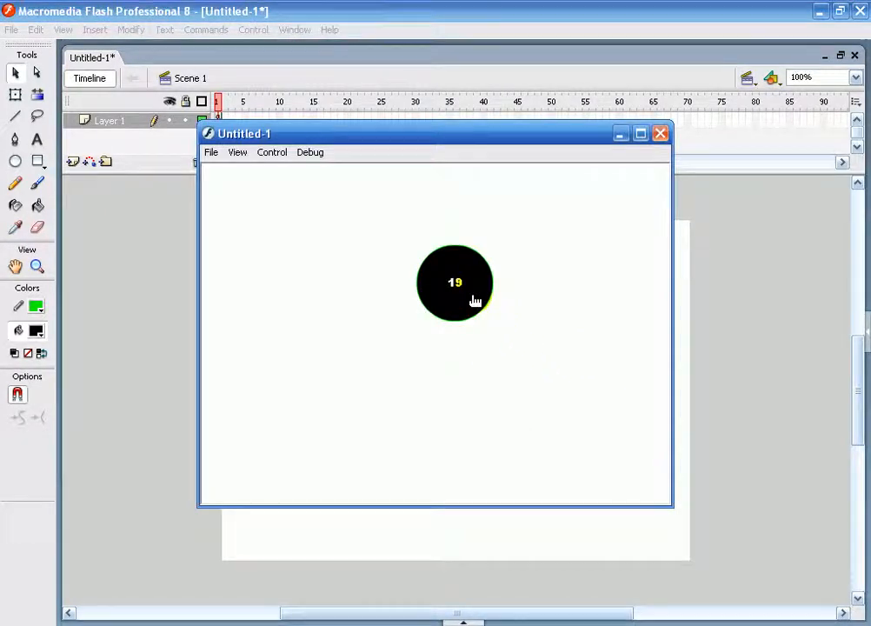
left_click(659, 132)
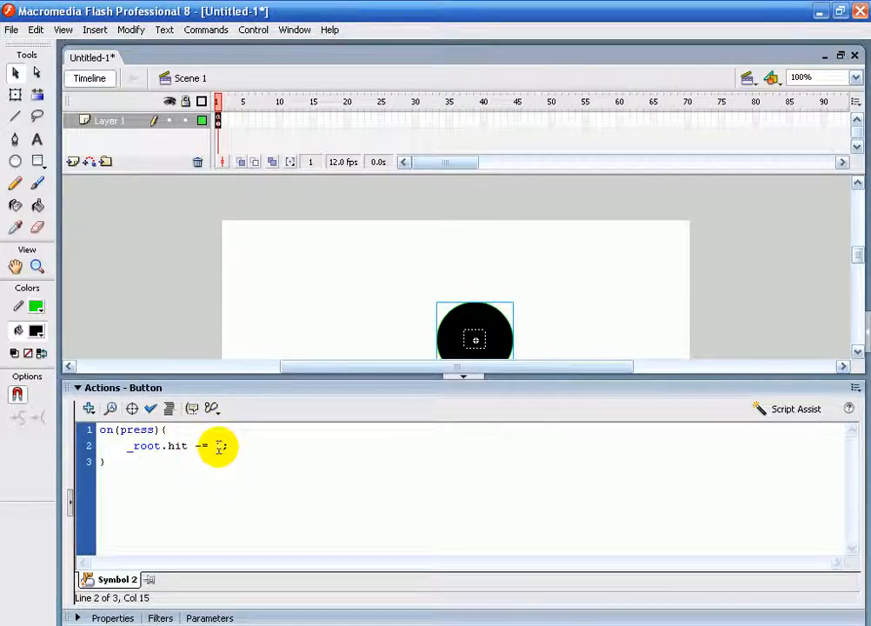
- Change the button script to hit -= 1 and test the negative count
type("1")
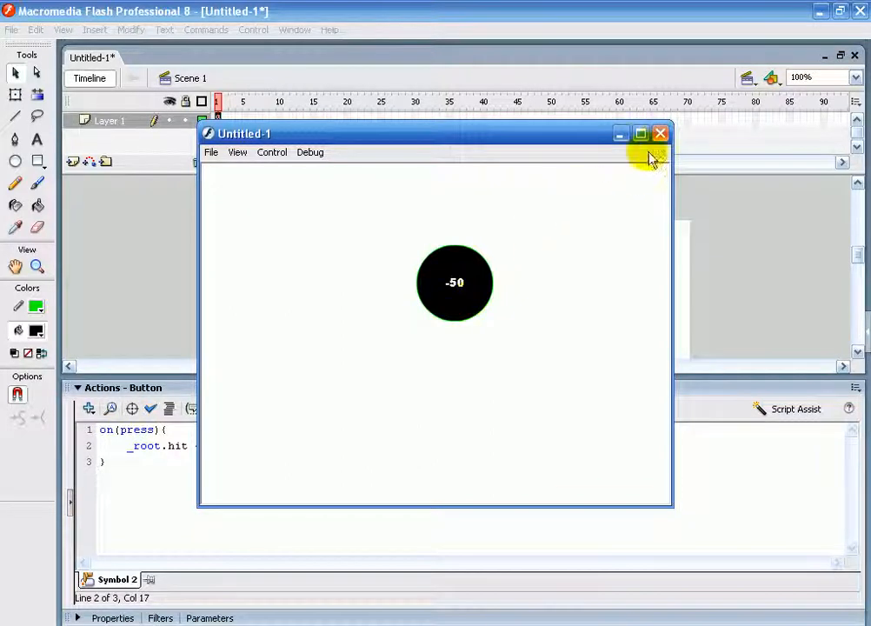
left_click(658, 133)
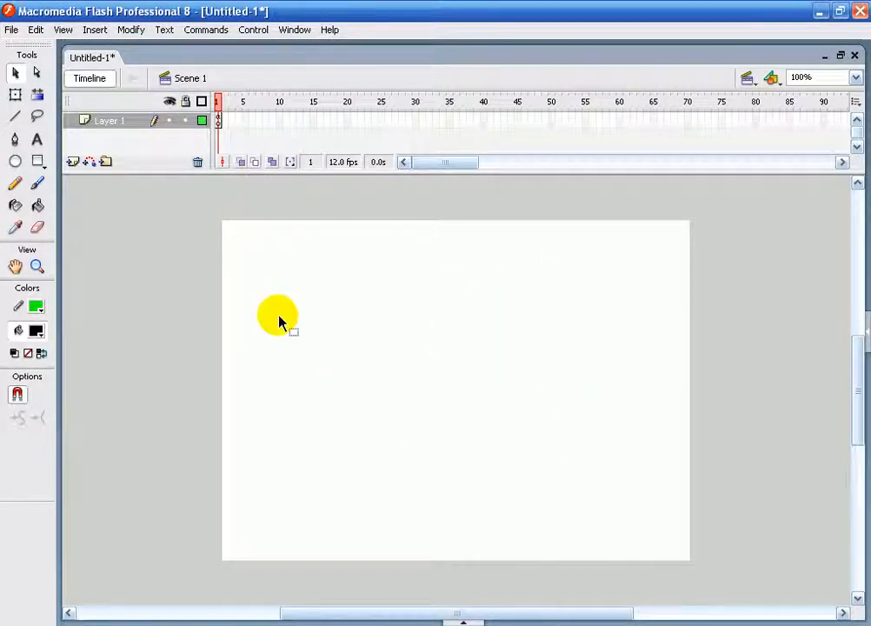
- Select and delete the circle and counter, leaving the stage empty
left_click_drag(278, 315, 237, 242)
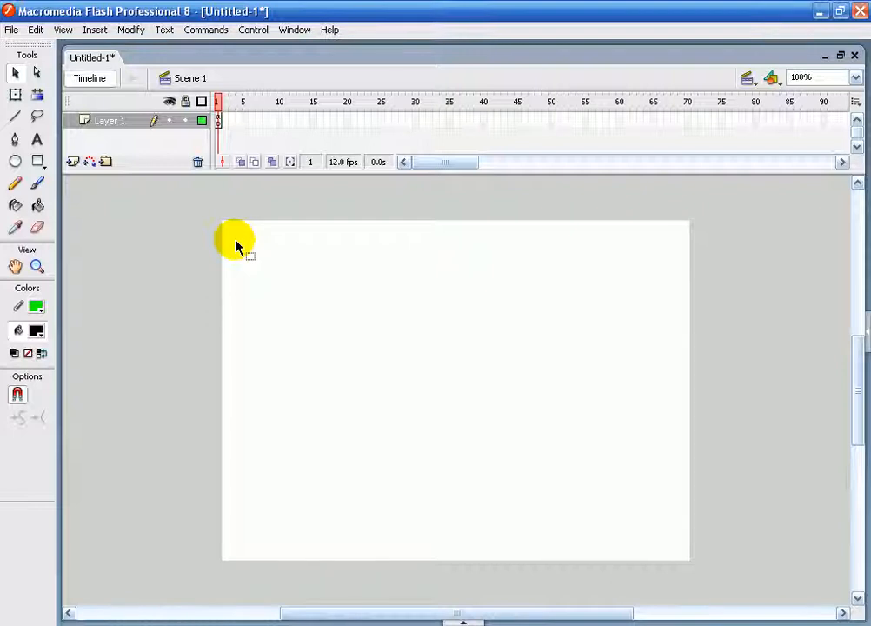